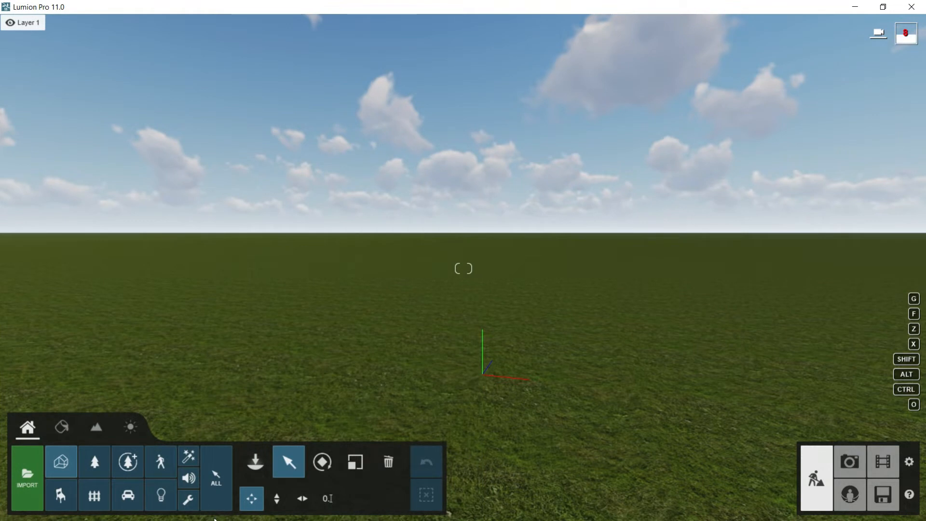
mouse_move(128, 371)
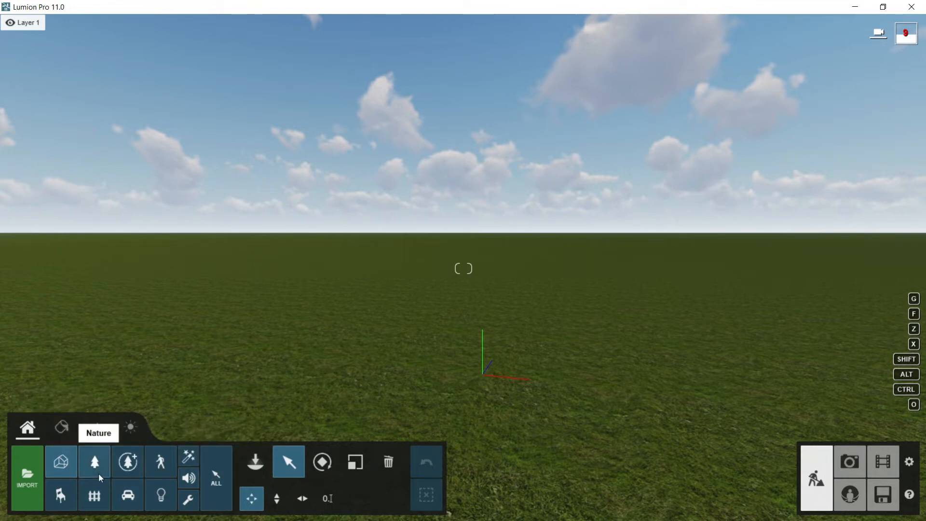
Browse the material, landscape and weather panels, then return to the object library
click(60, 428)
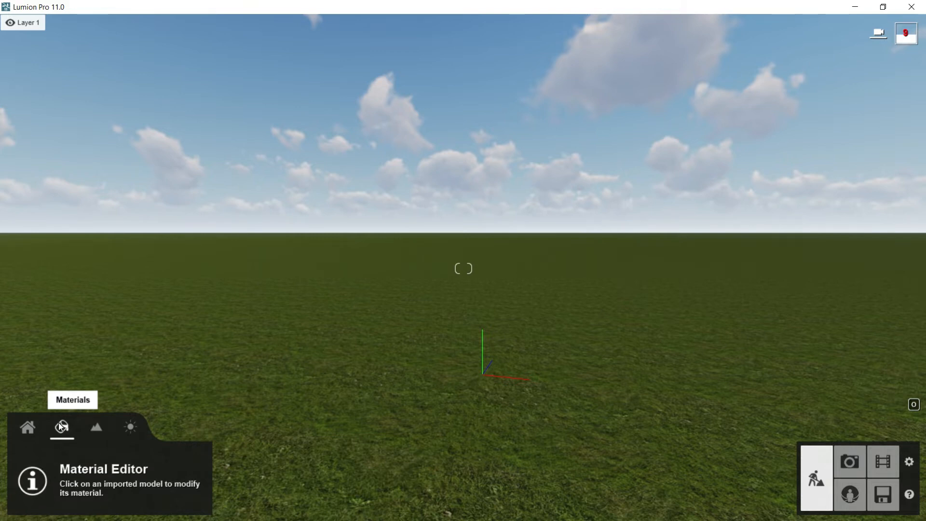
click(96, 428)
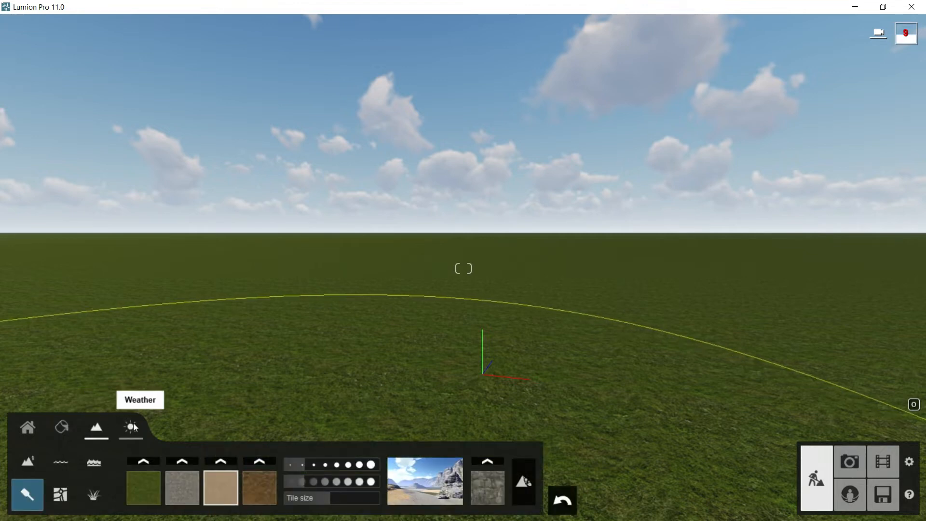
click(129, 426)
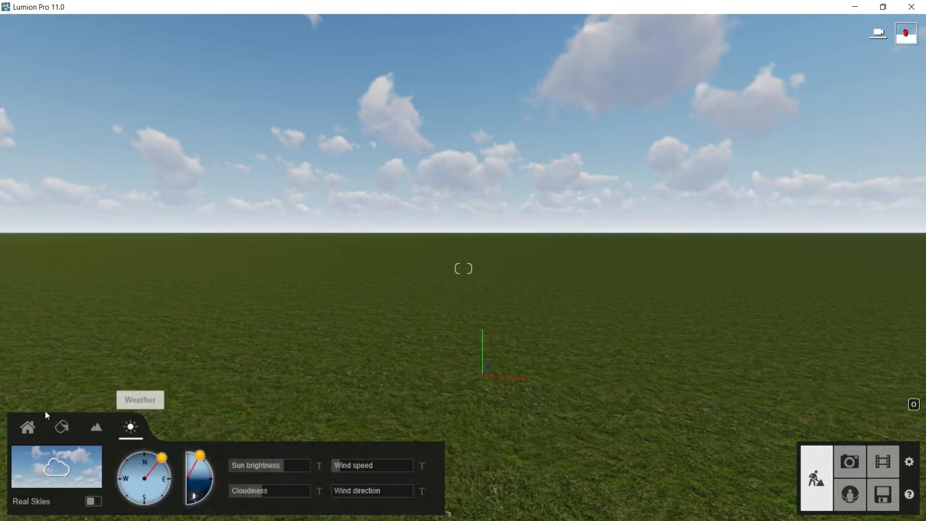
click(26, 428)
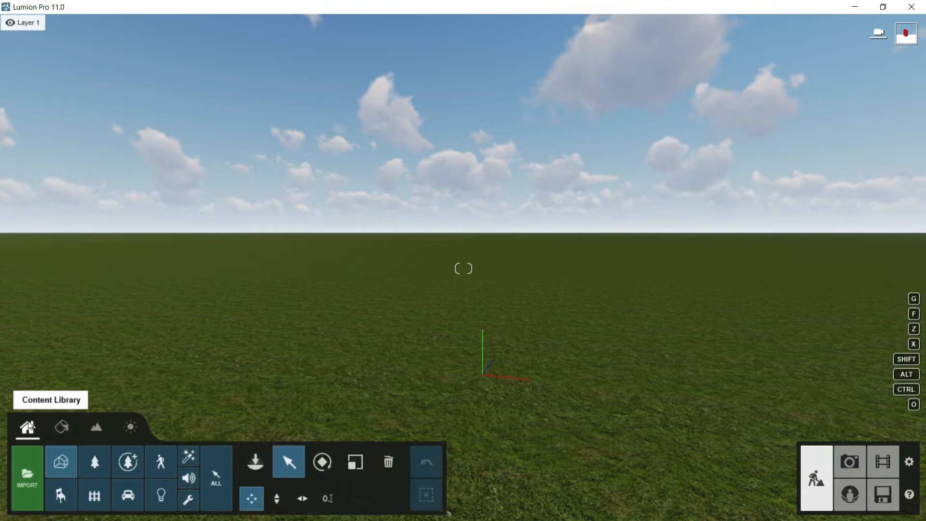
mouse_move(33, 85)
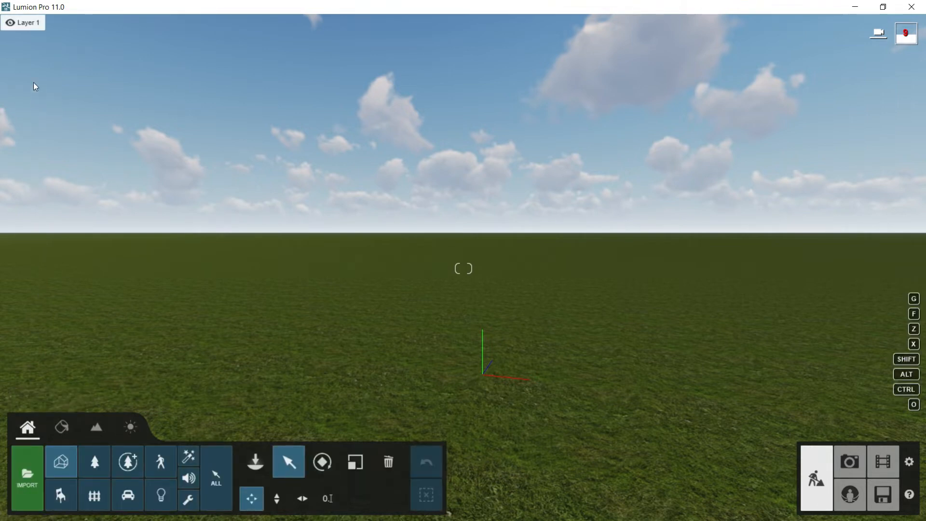
click(26, 23)
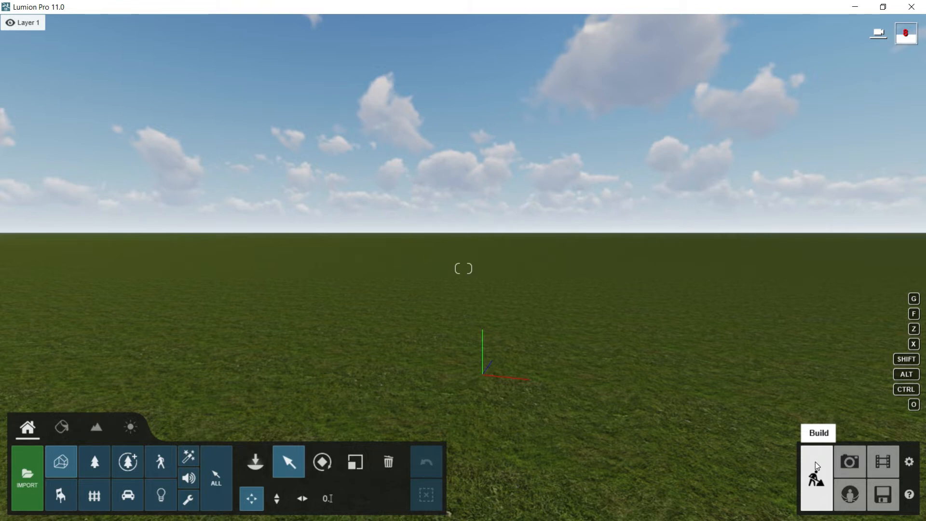
mouse_move(527, 328)
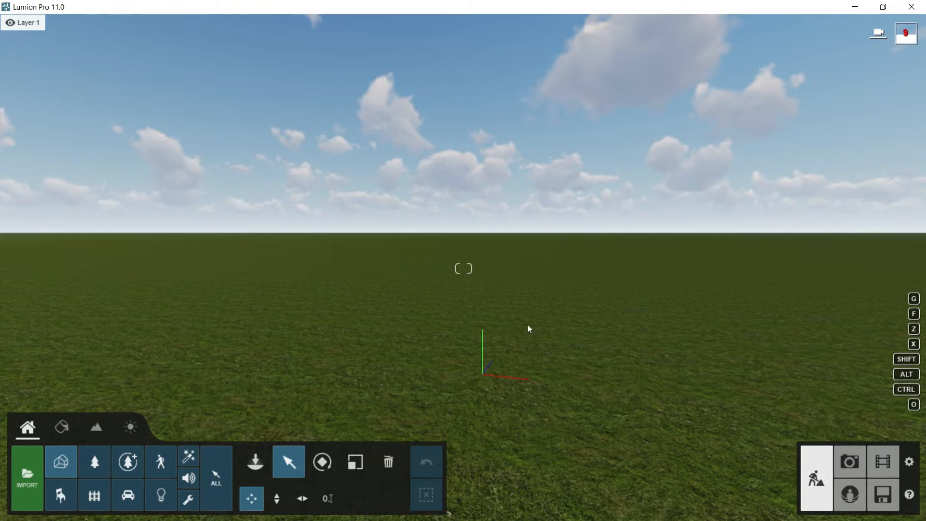
mouse_move(532, 346)
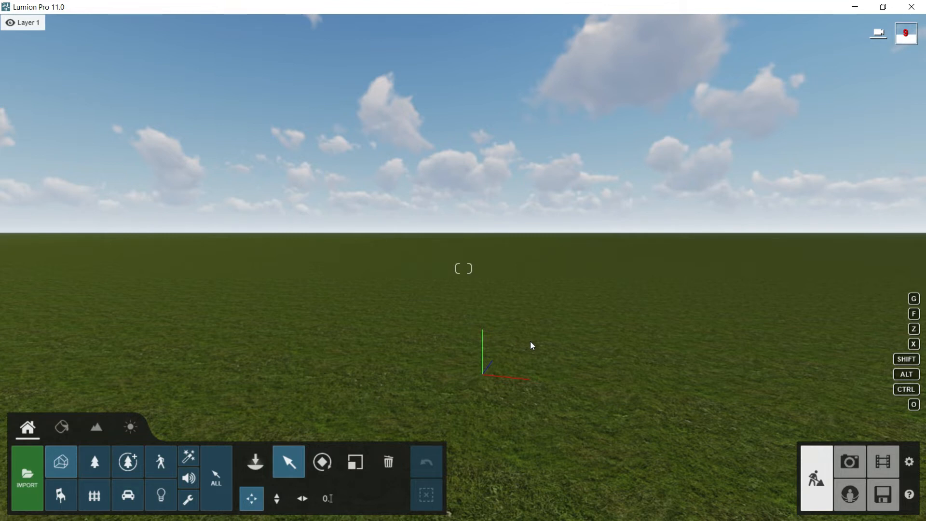
mouse_move(851, 464)
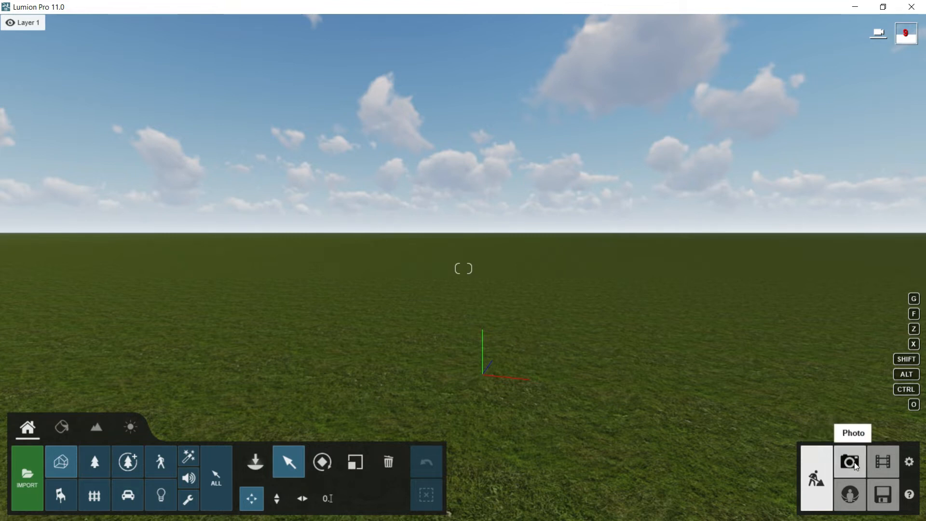
mouse_move(884, 471)
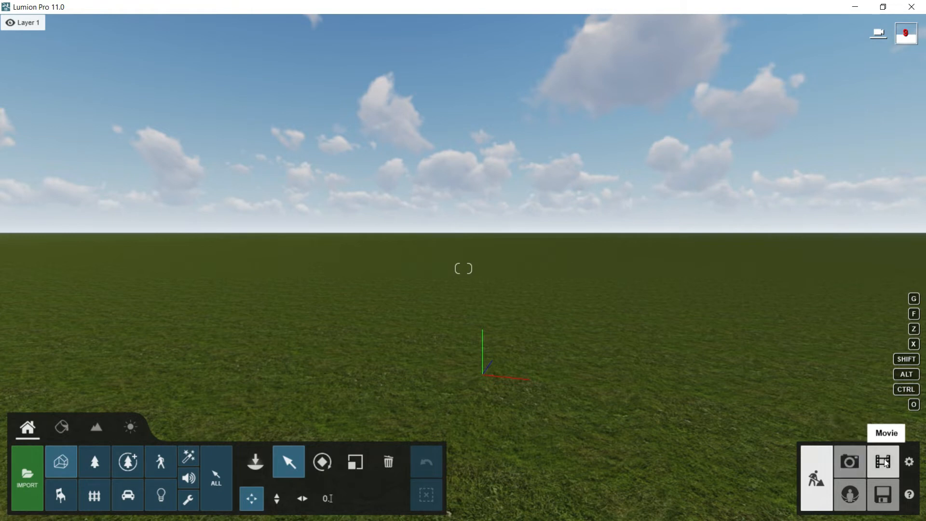
mouse_move(850, 495)
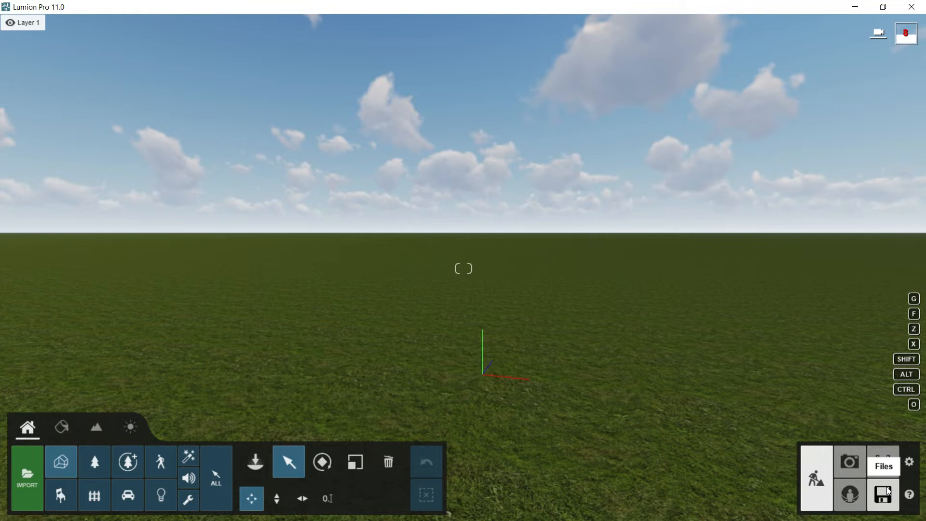
mouse_move(912, 467)
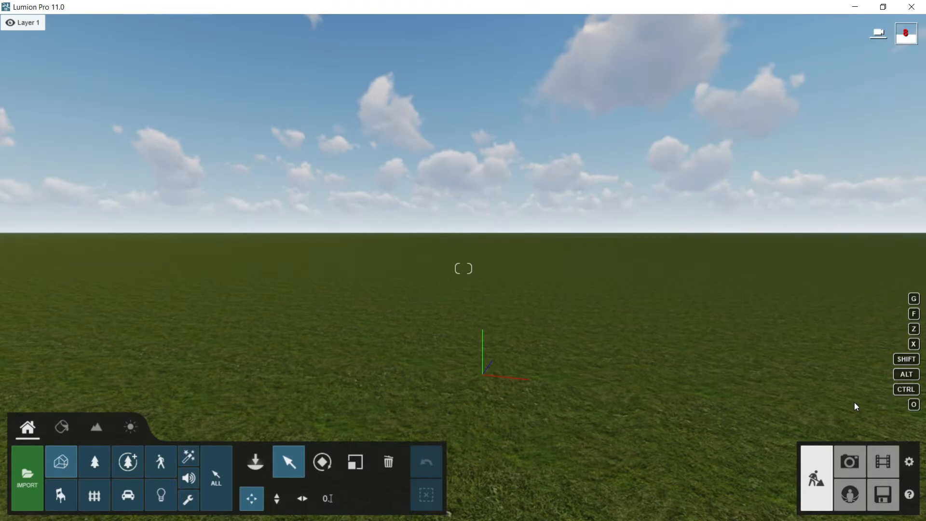
mouse_move(915, 321)
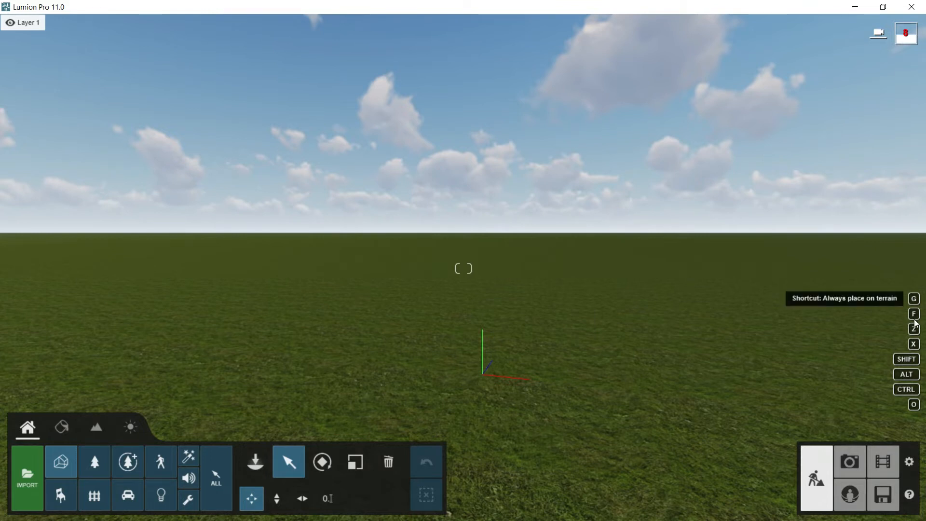
mouse_move(915, 408)
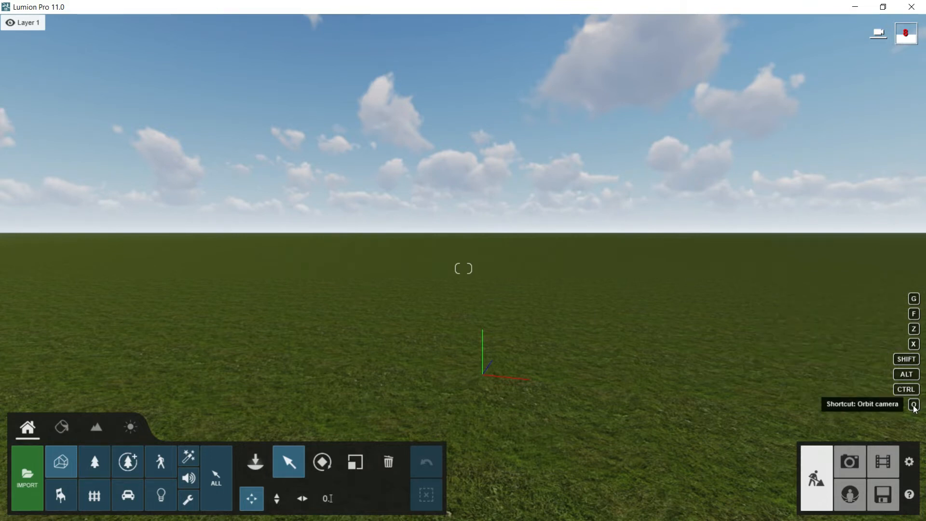
mouse_move(914, 389)
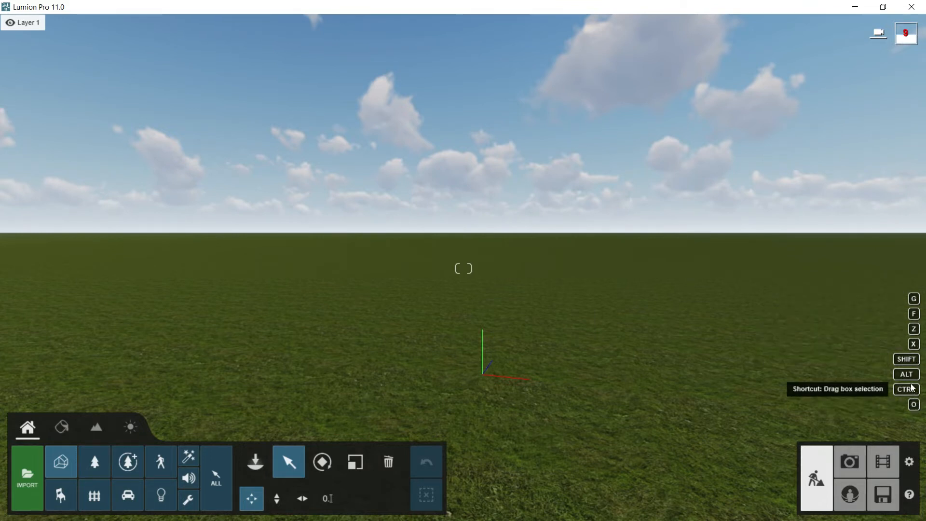
mouse_move(885, 283)
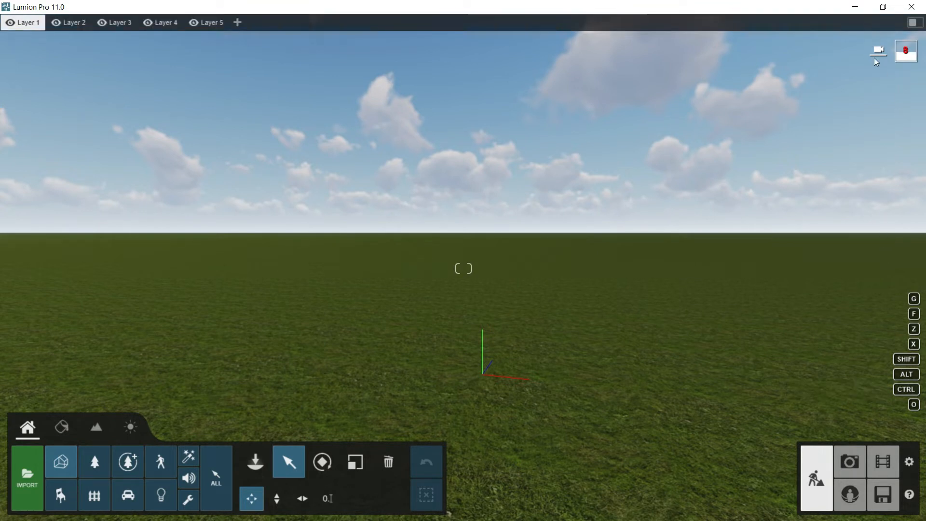
mouse_move(878, 58)
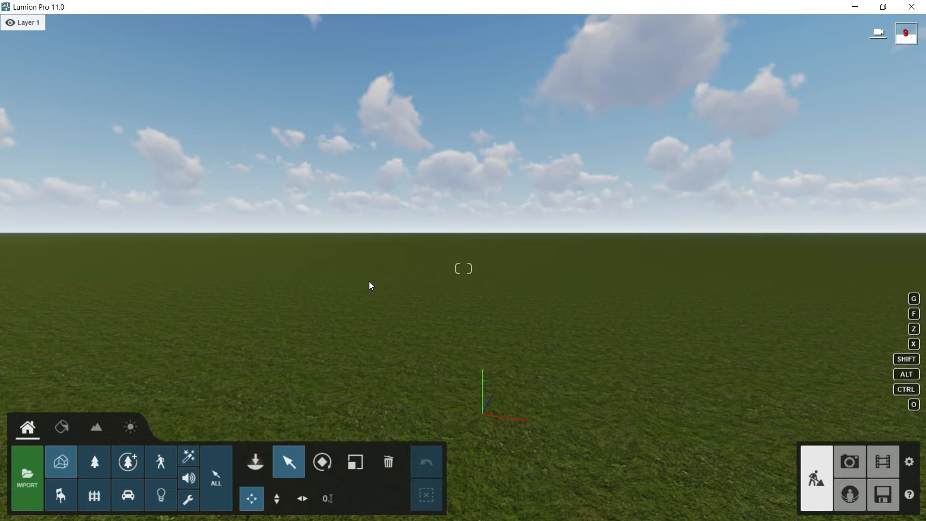
mouse_move(28, 433)
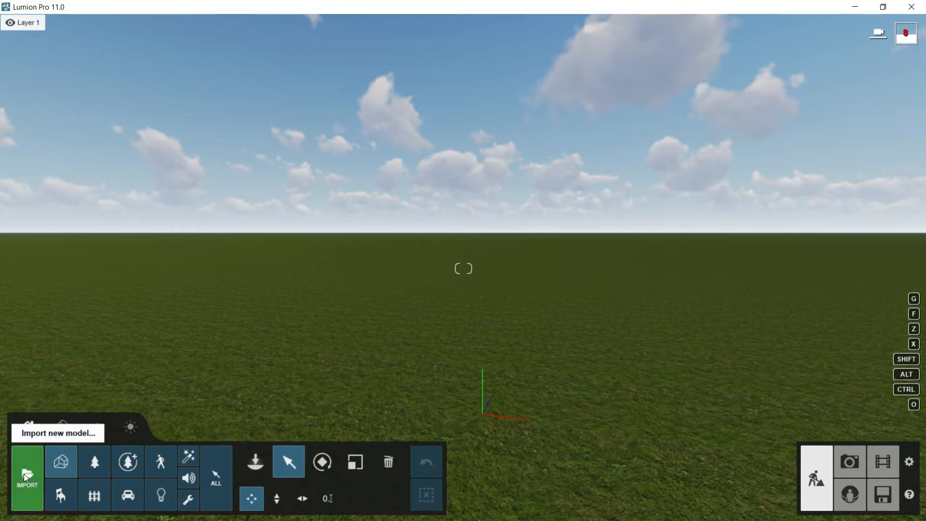
Start a new model import and choose greek column.skp from the columna griega folder
click(26, 475)
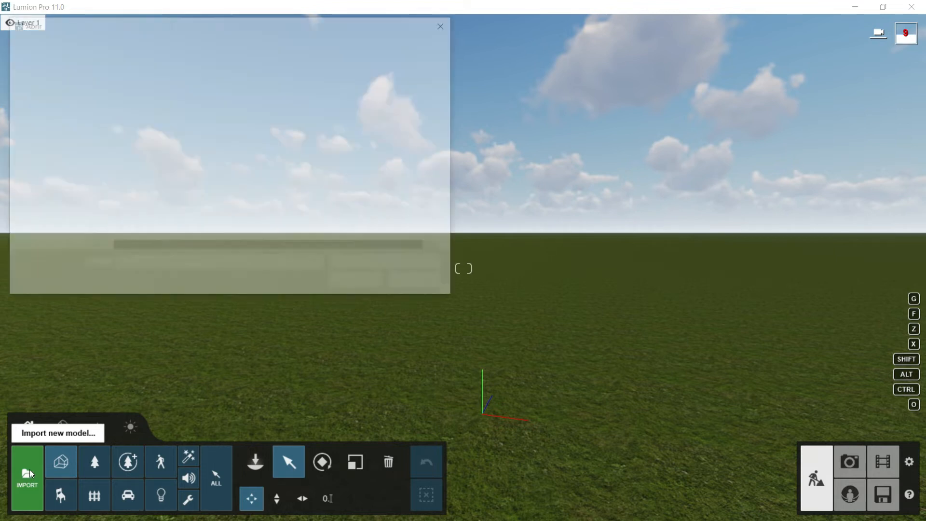
click(27, 477)
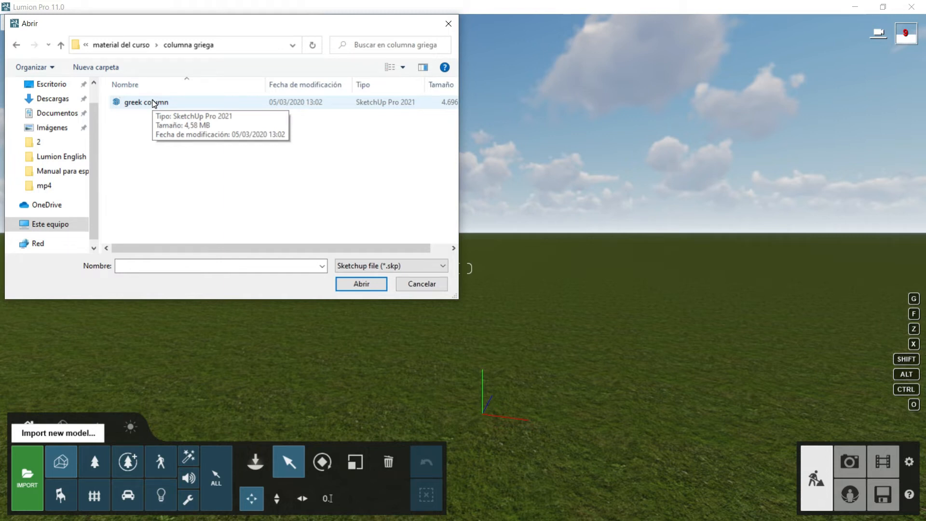
click(144, 103)
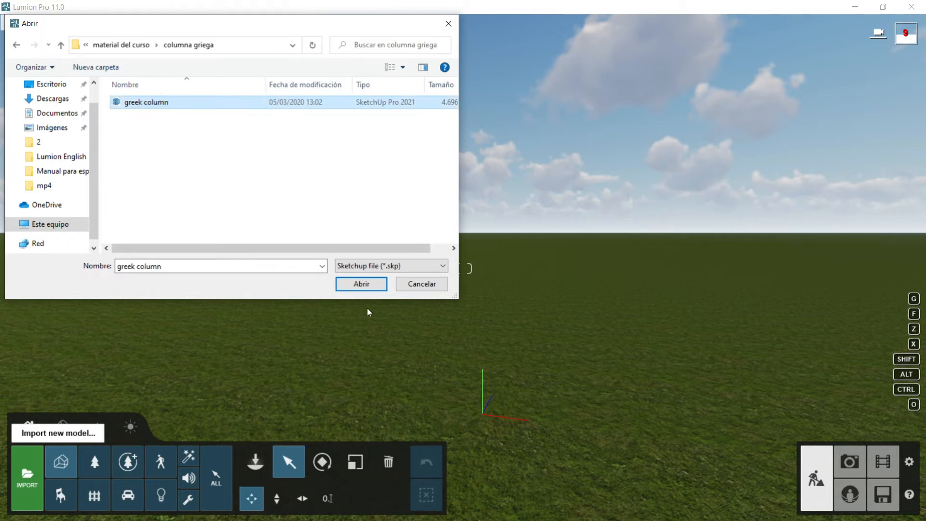
click(361, 284)
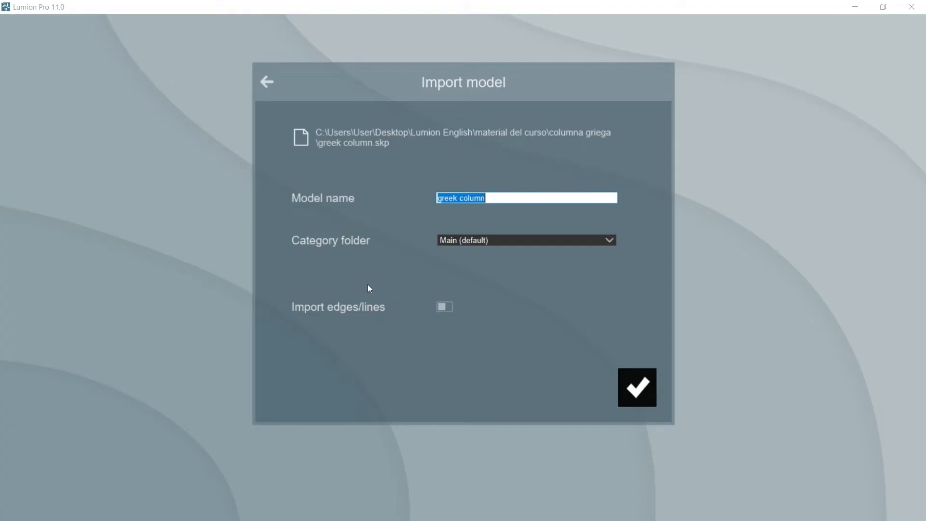
mouse_move(408, 239)
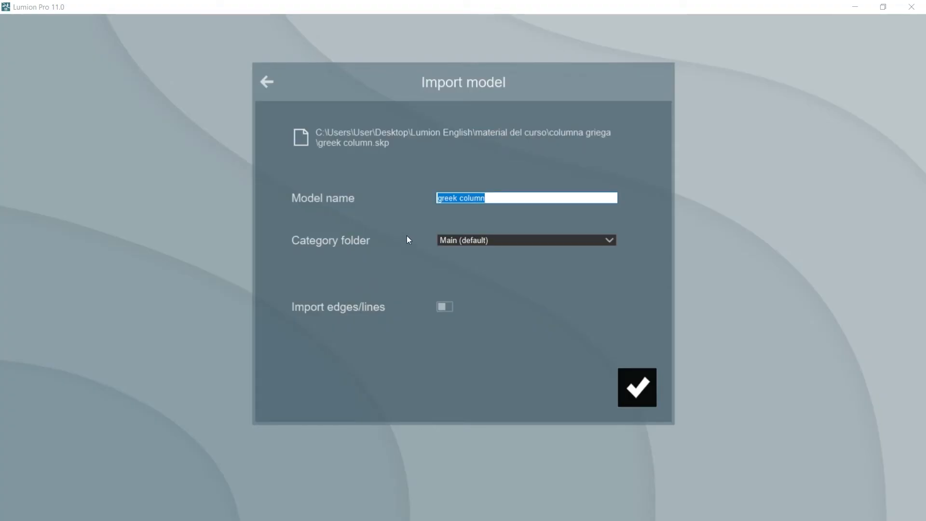
mouse_move(443, 102)
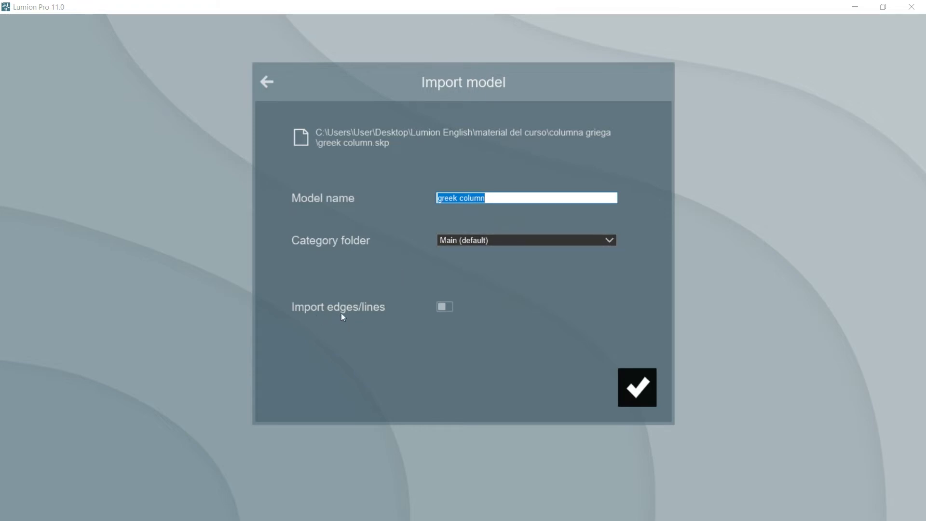
mouse_move(340, 315)
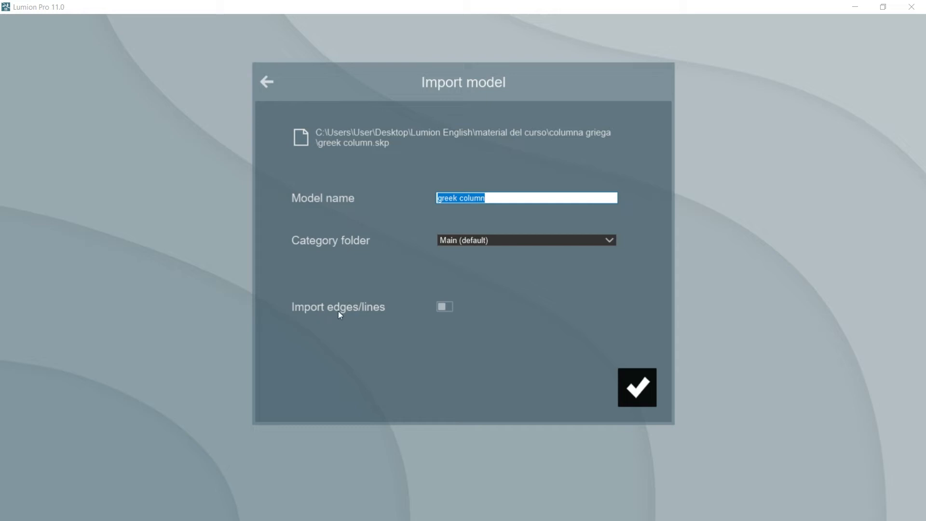
mouse_move(451, 308)
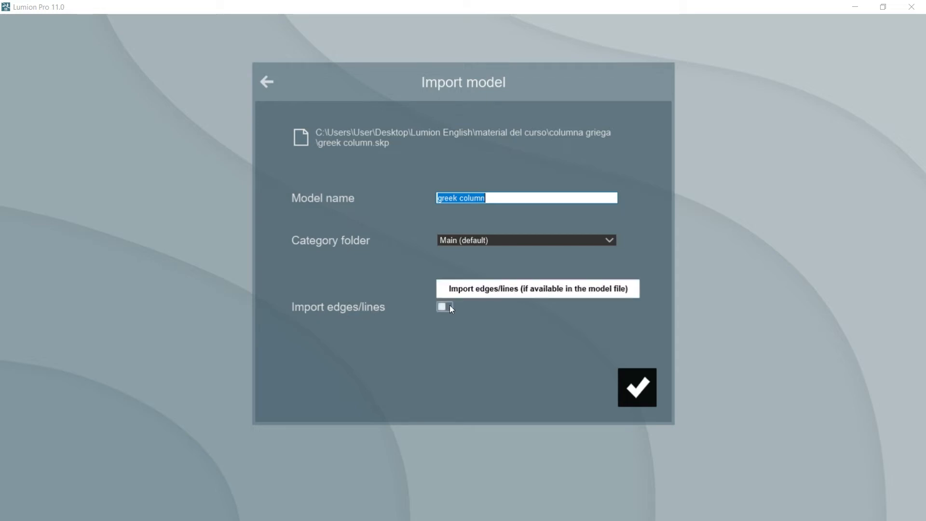
mouse_move(448, 323)
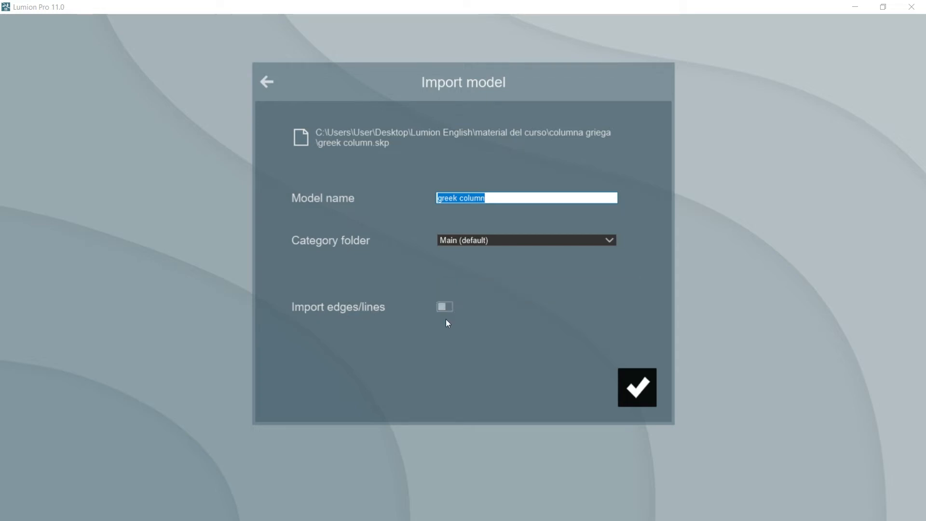
mouse_move(445, 320)
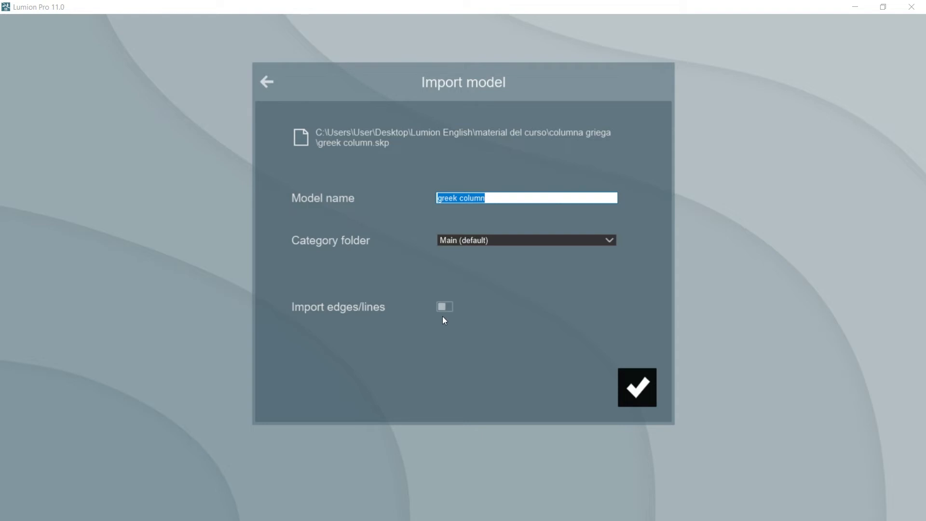
mouse_move(444, 326)
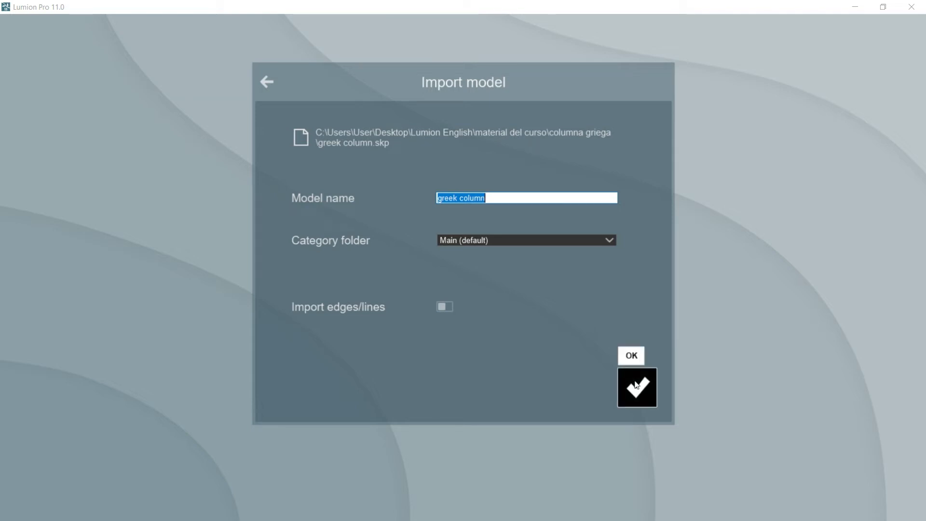
Confirm the import so the greek column stands on the grass in Imported Models
click(636, 388)
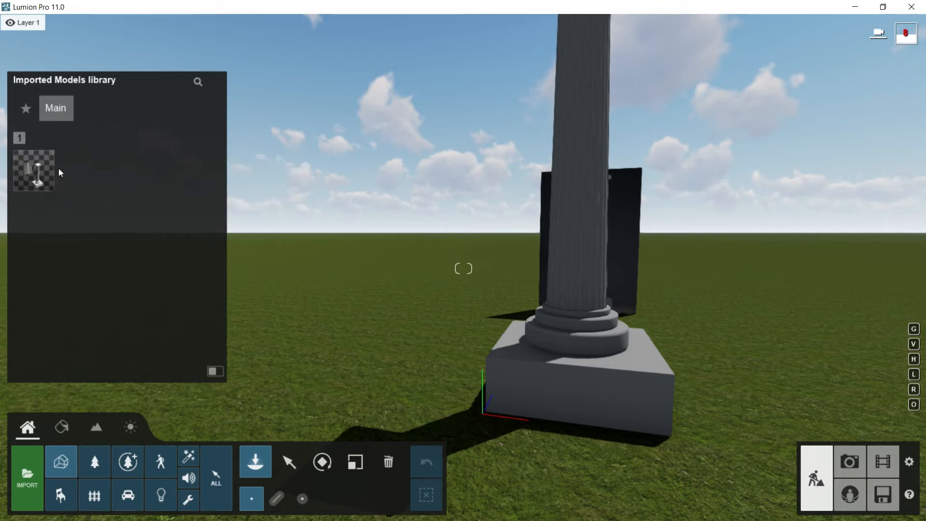
mouse_move(30, 169)
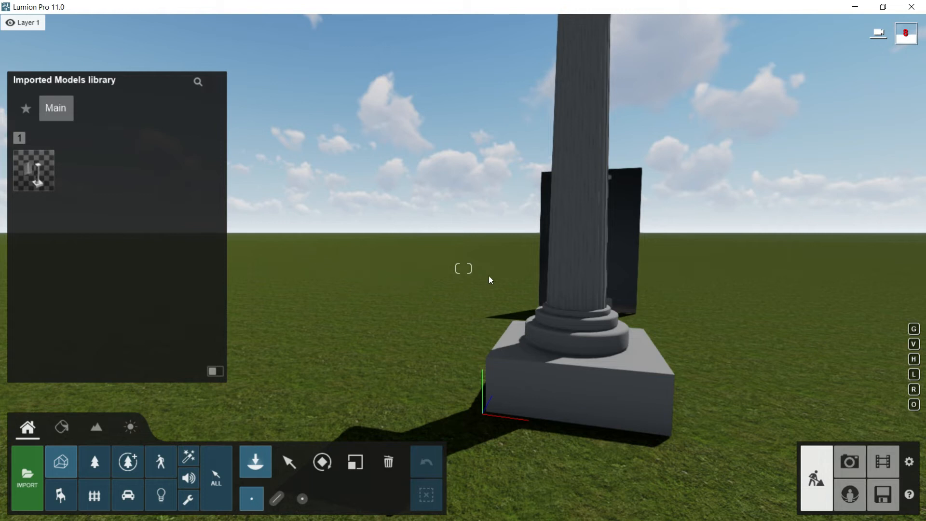
mouse_move(383, 246)
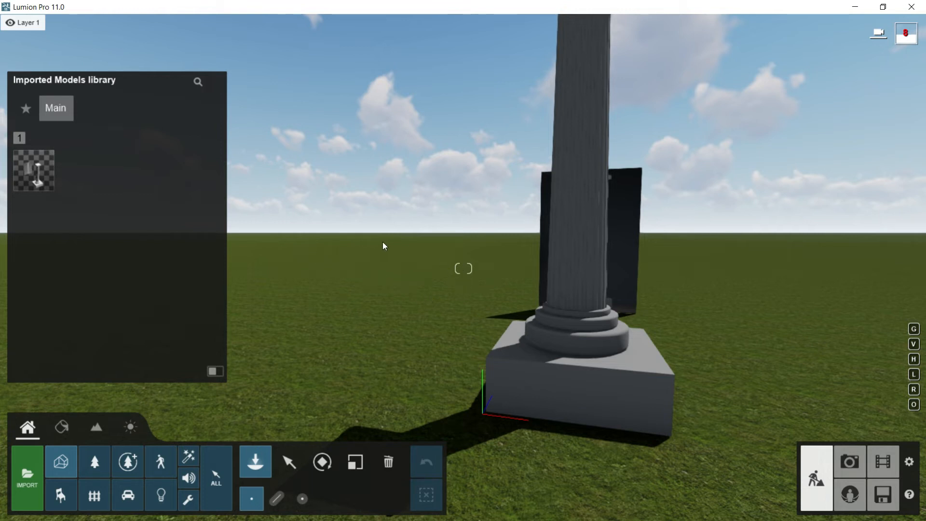
mouse_move(323, 248)
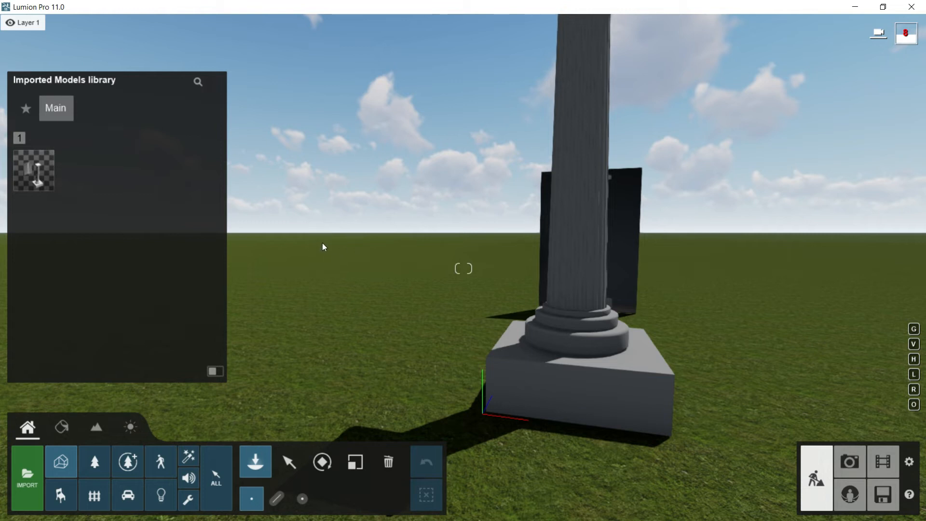
mouse_move(326, 260)
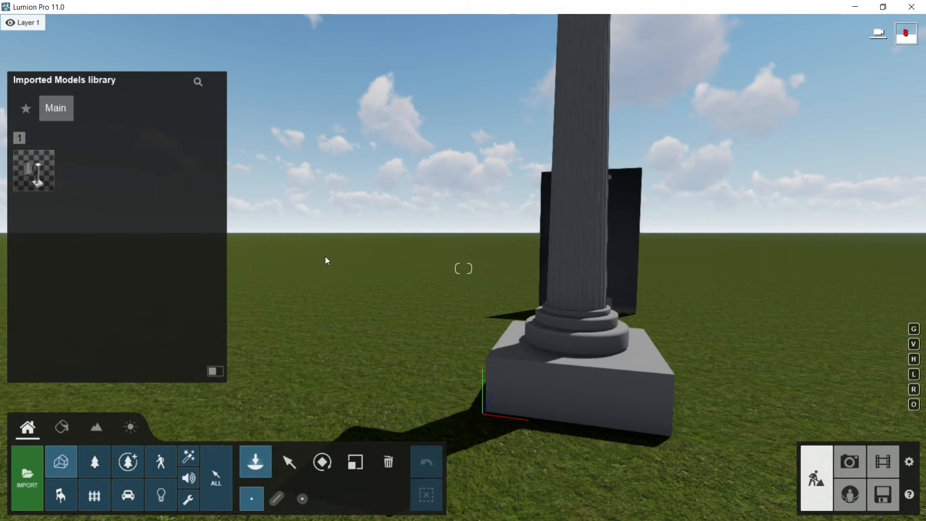
mouse_move(413, 344)
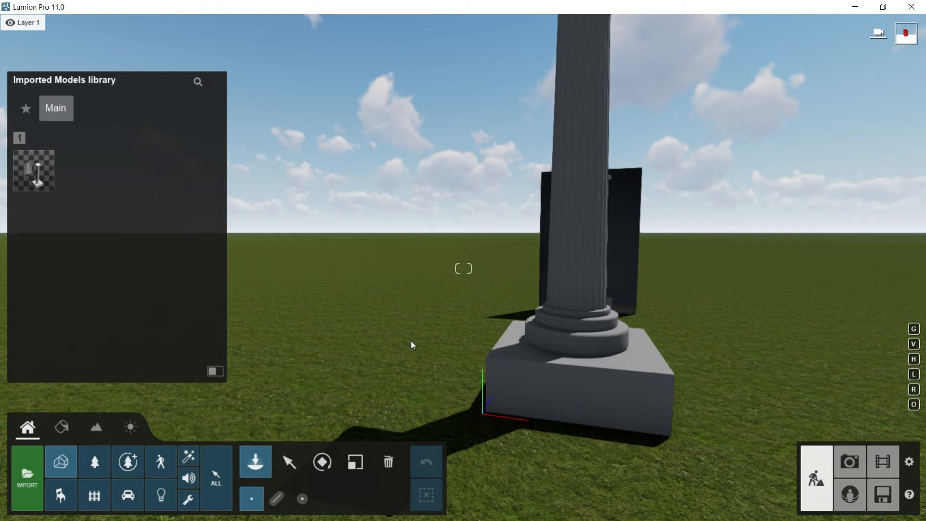
mouse_move(488, 381)
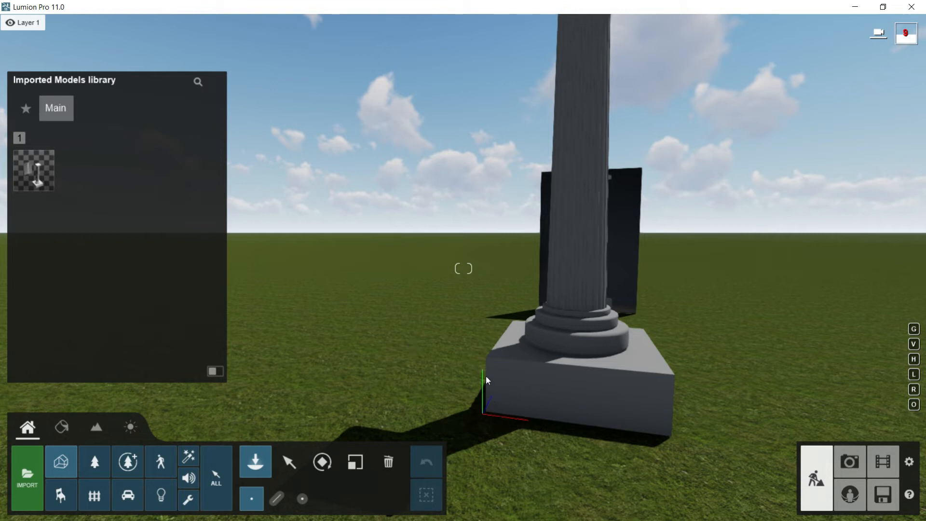
mouse_move(497, 400)
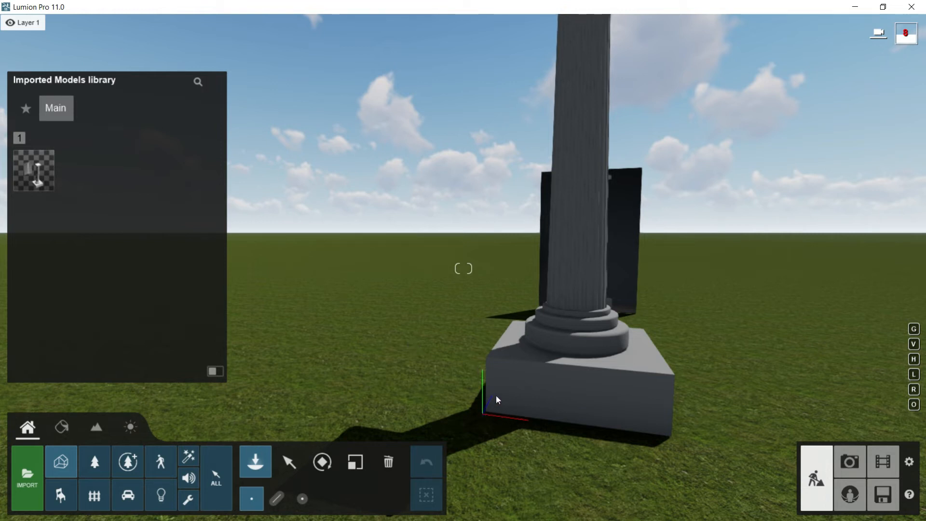
mouse_move(531, 418)
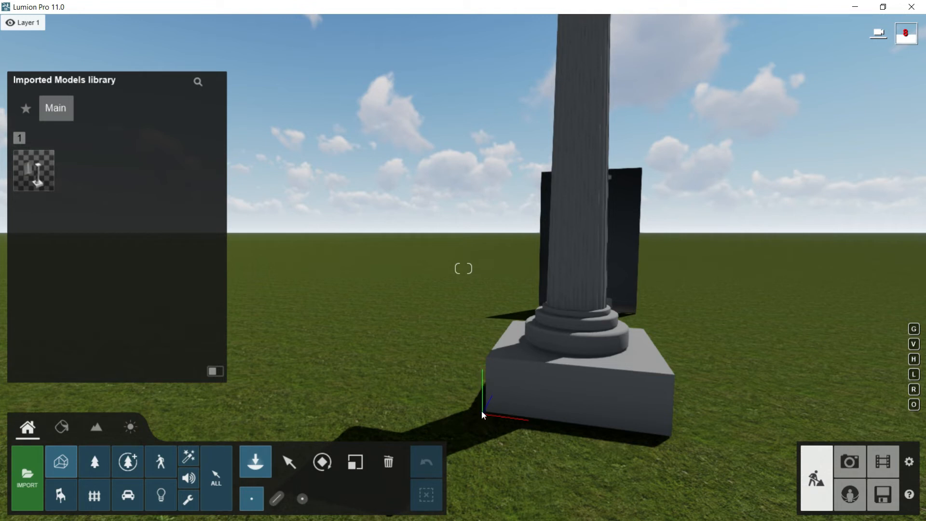
mouse_move(503, 398)
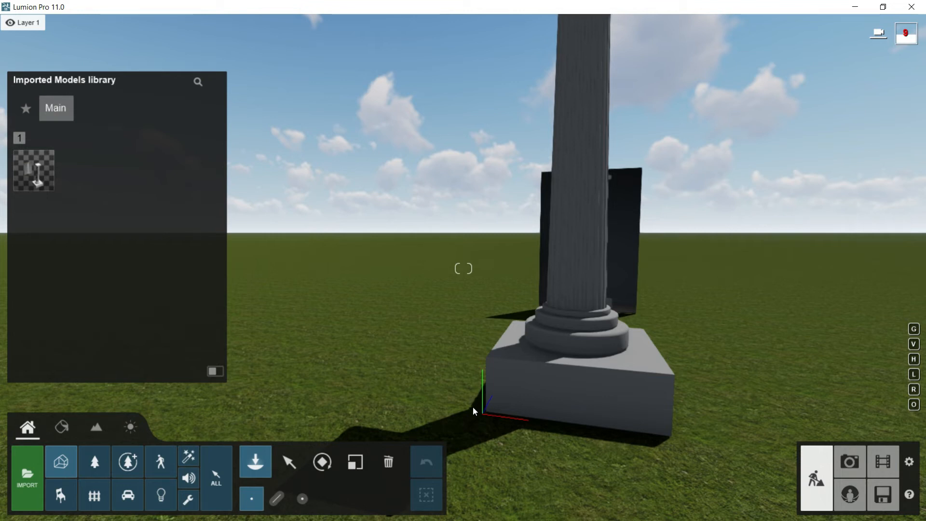
mouse_move(495, 402)
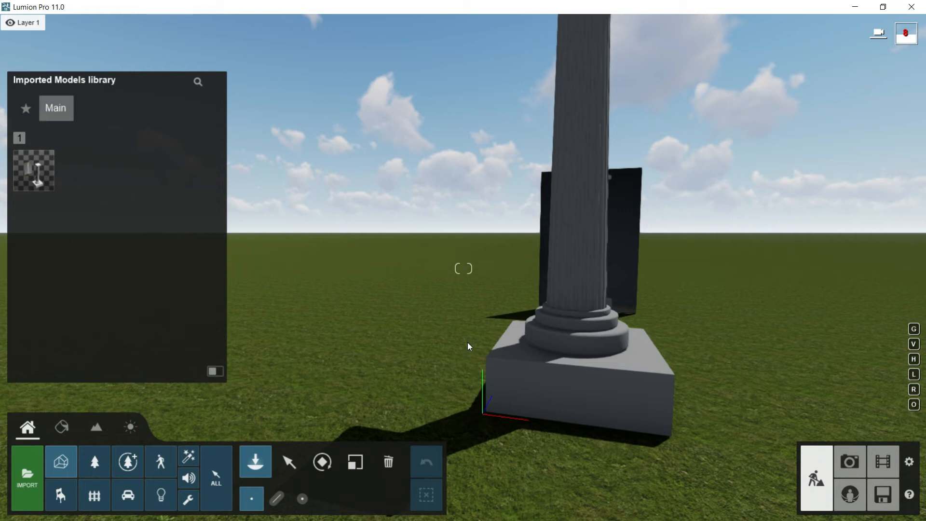
mouse_move(479, 425)
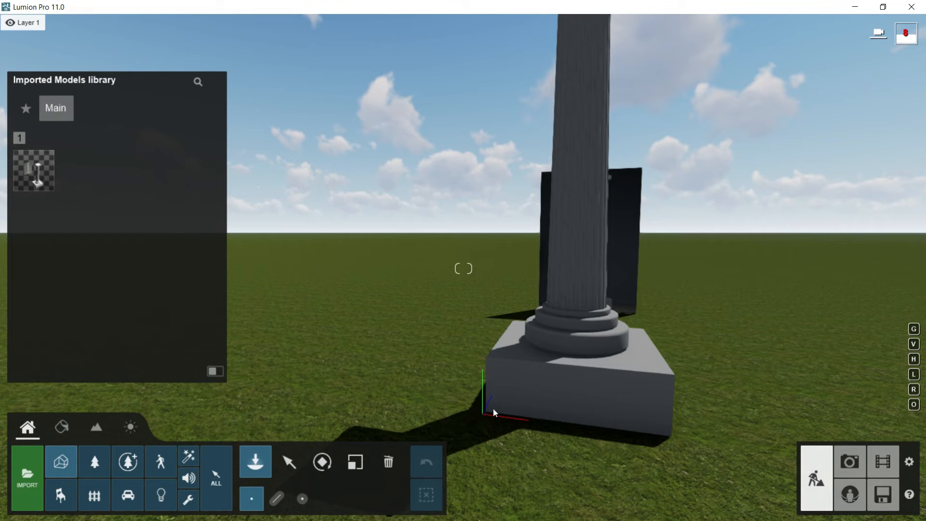
mouse_move(506, 393)
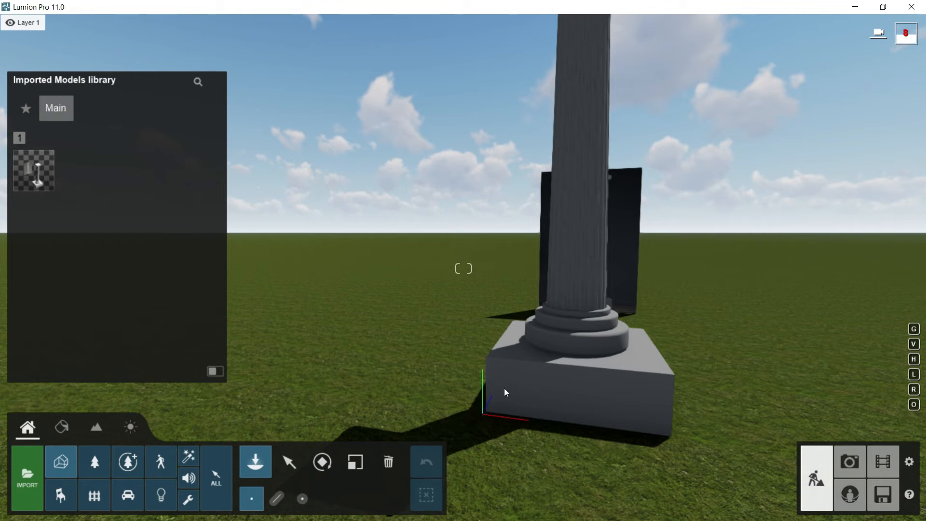
mouse_move(501, 391)
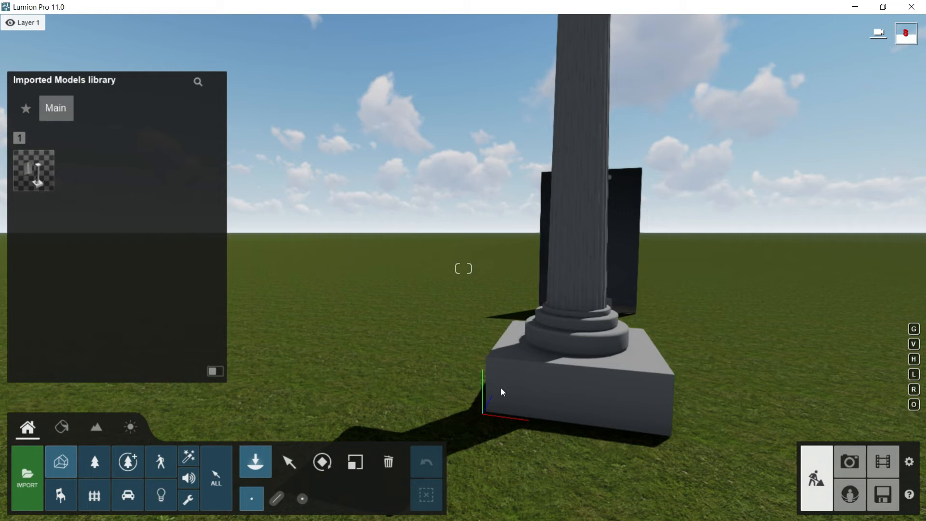
mouse_move(487, 379)
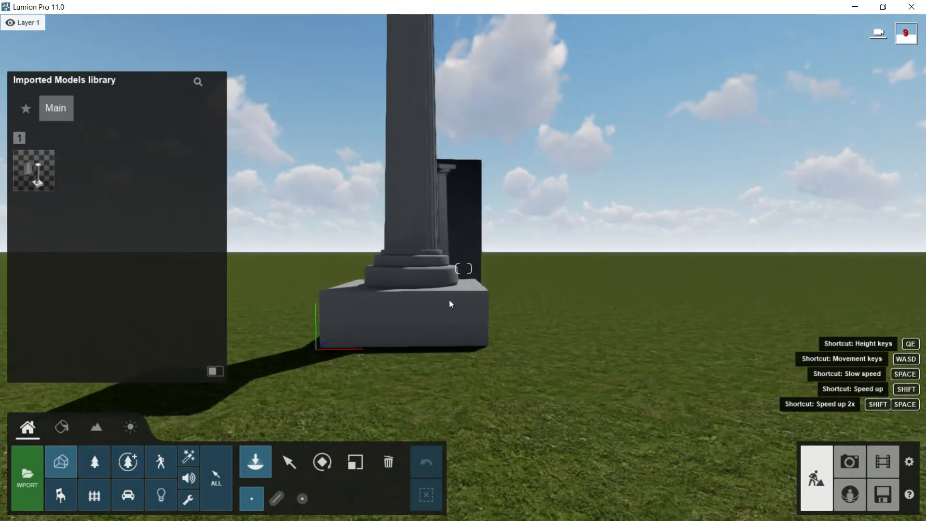
Move the viewpoint around the column to see it from base to capital
key(a)
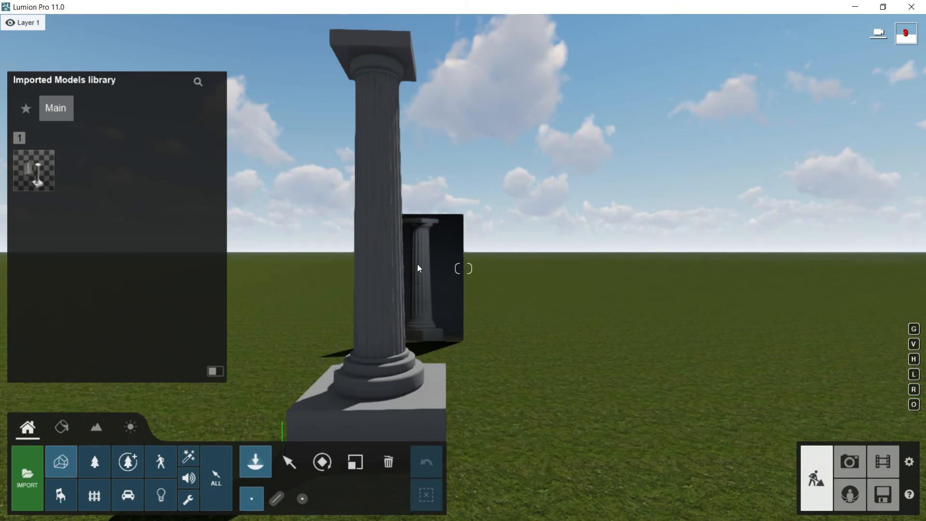
mouse_move(392, 257)
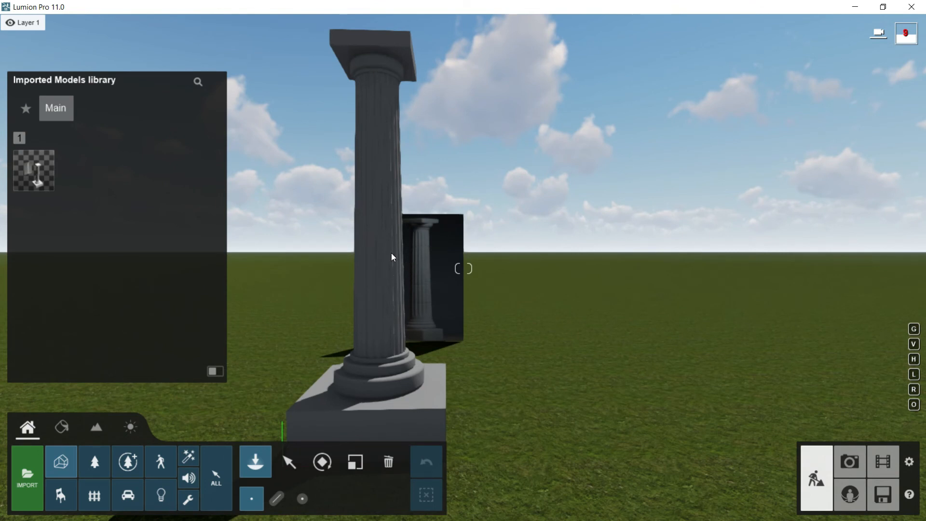